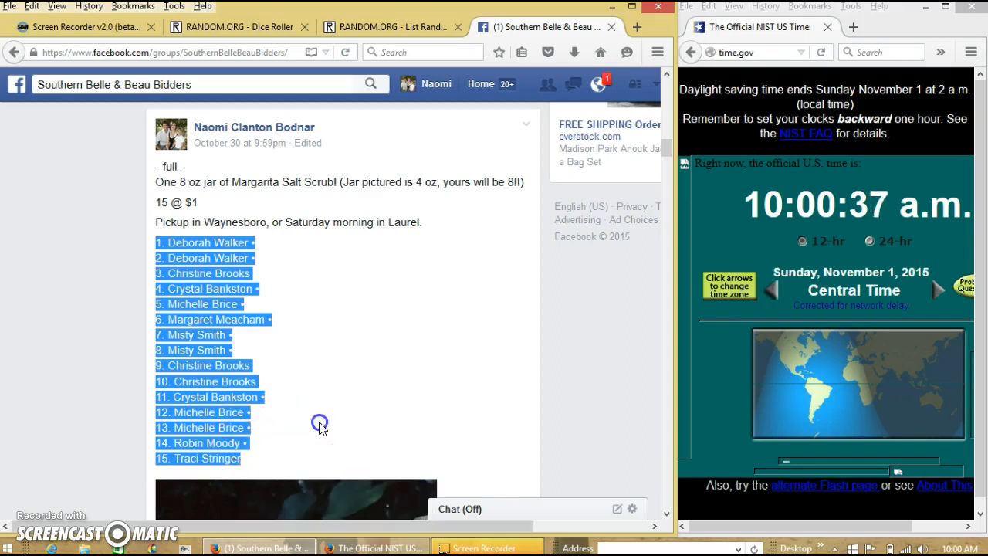
Step: Comment 'live' under the giveaway post, then glance at the taskbar date and time
{"action": "scroll", "scroll_direction": "down", "scroll_amount": 3}
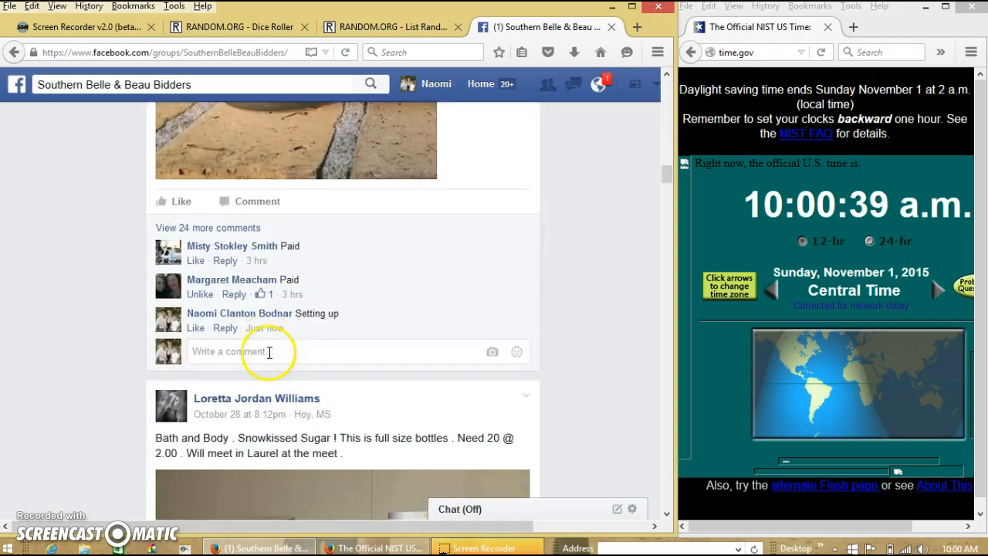
{"action": "type", "text": "live"}
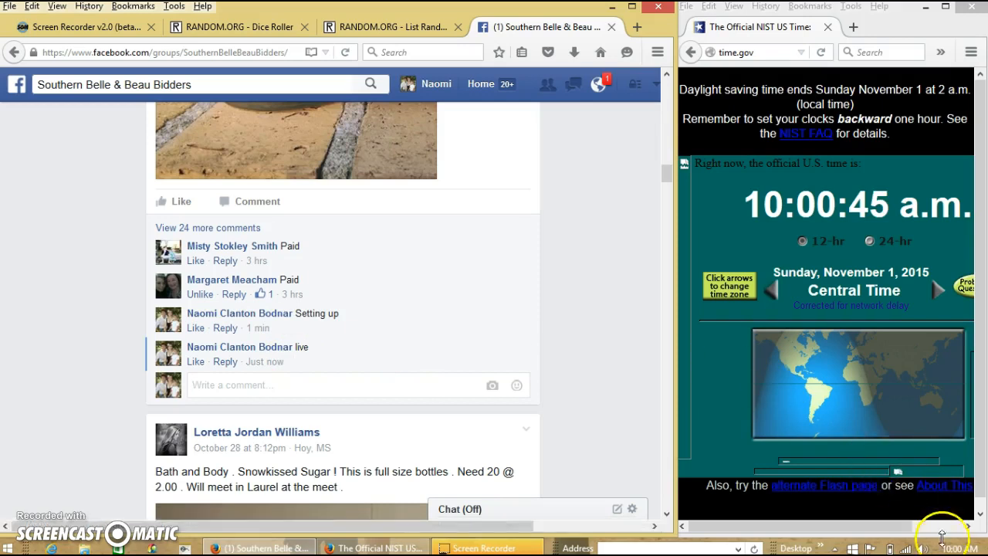
{"action": "left_click", "coordinate": [955, 547]}
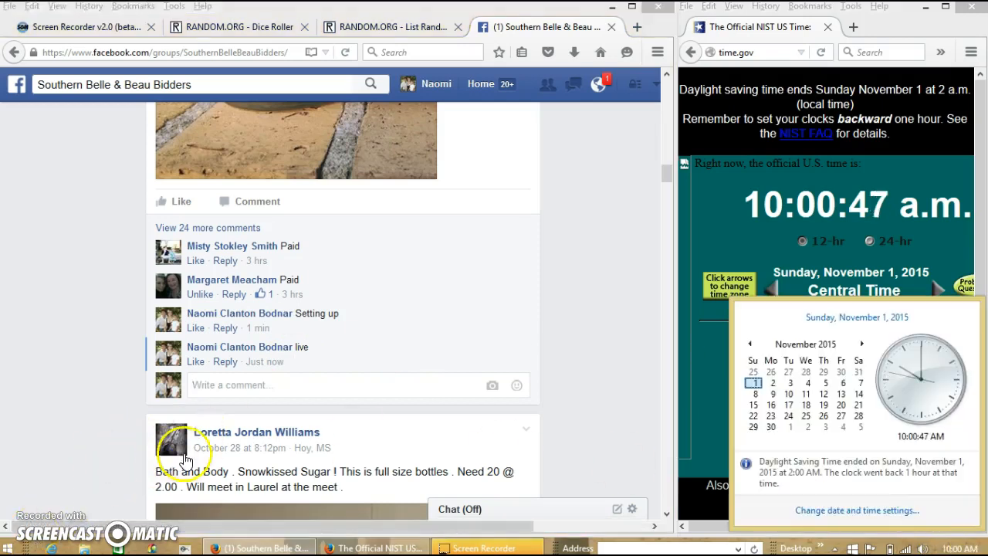
{"action": "left_click", "coordinate": [390, 28]}
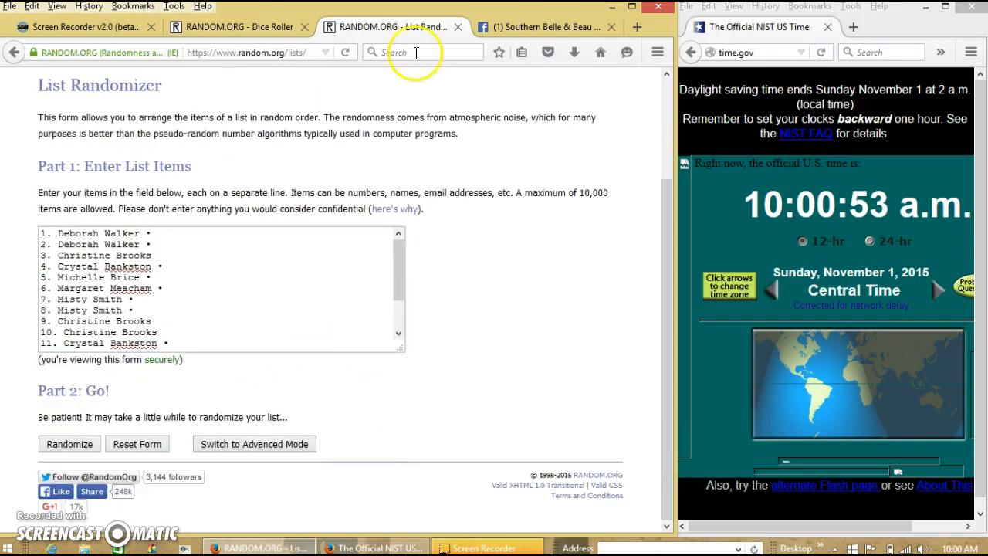
Step: Roll two virtual dice in the Dice Roller (three and two), then return to the entrant list
{"action": "left_click", "coordinate": [234, 26]}
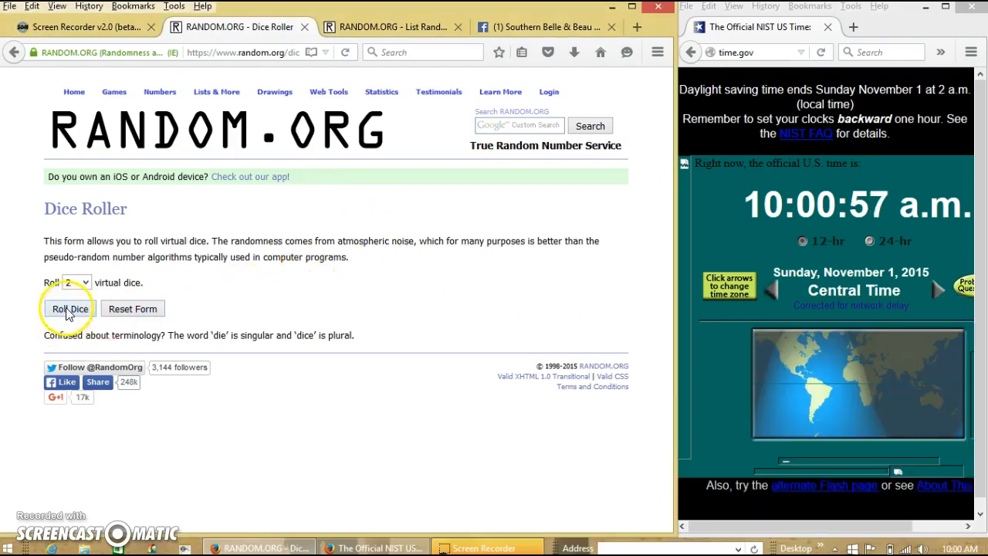
{"action": "left_click", "coordinate": [70, 309]}
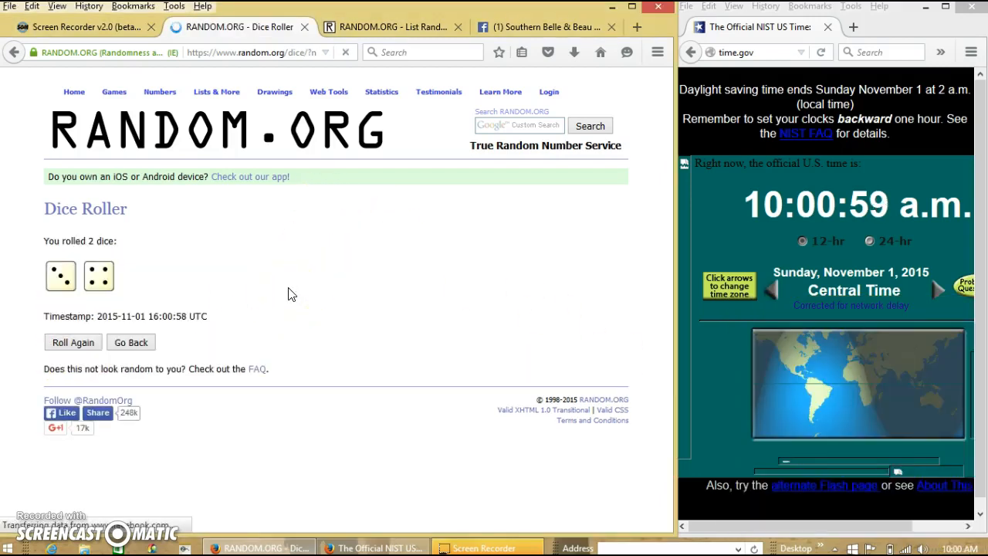
{"action": "left_click", "coordinate": [389, 28]}
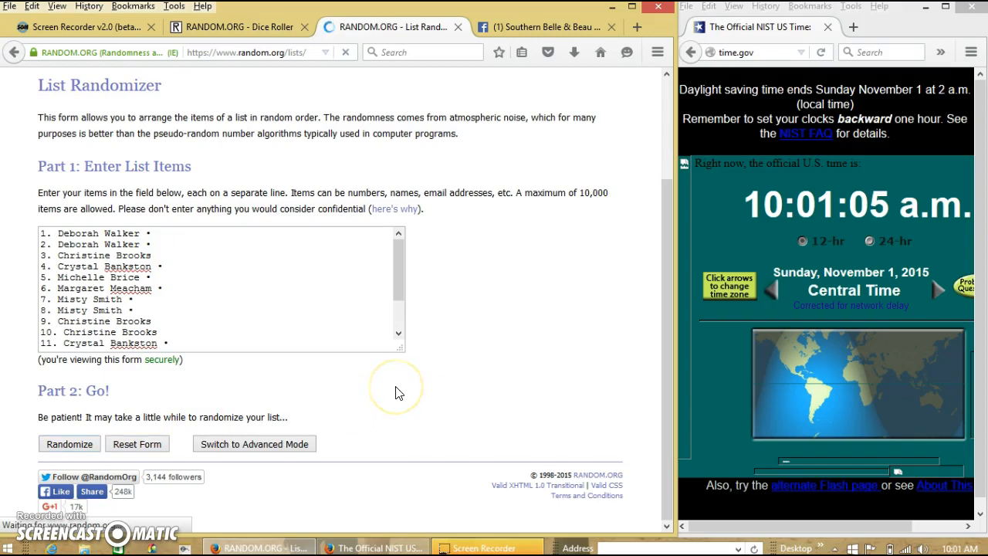
Step: Randomize the 15-name entrant list once and glance back at the dice result
{"action": "left_click", "coordinate": [68, 443]}
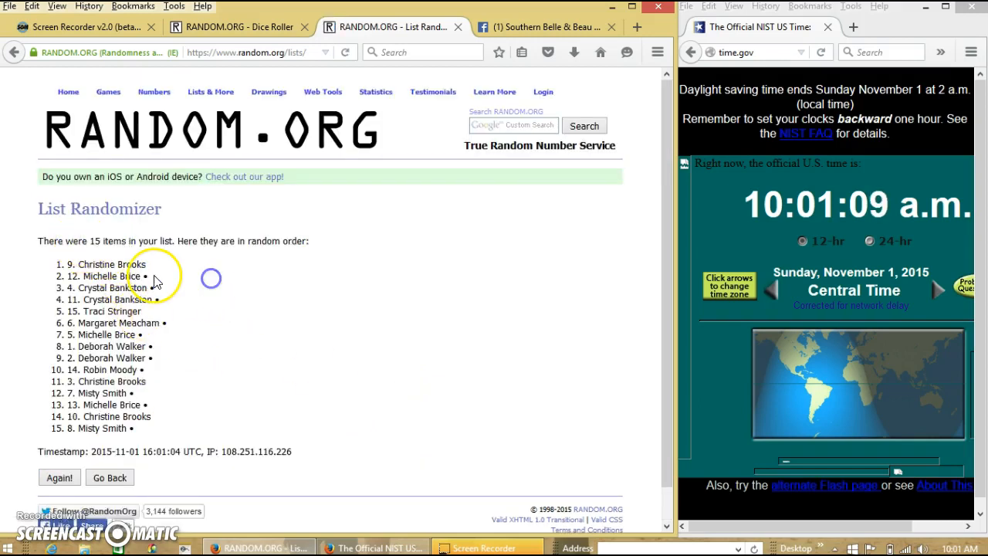
{"action": "mouse_move", "coordinate": [210, 123]}
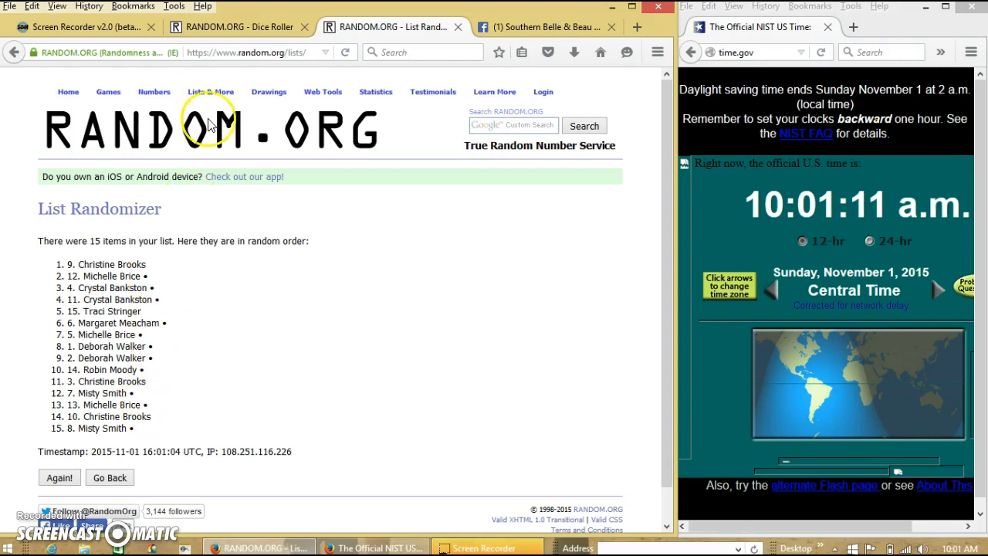
{"action": "left_click", "coordinate": [239, 28]}
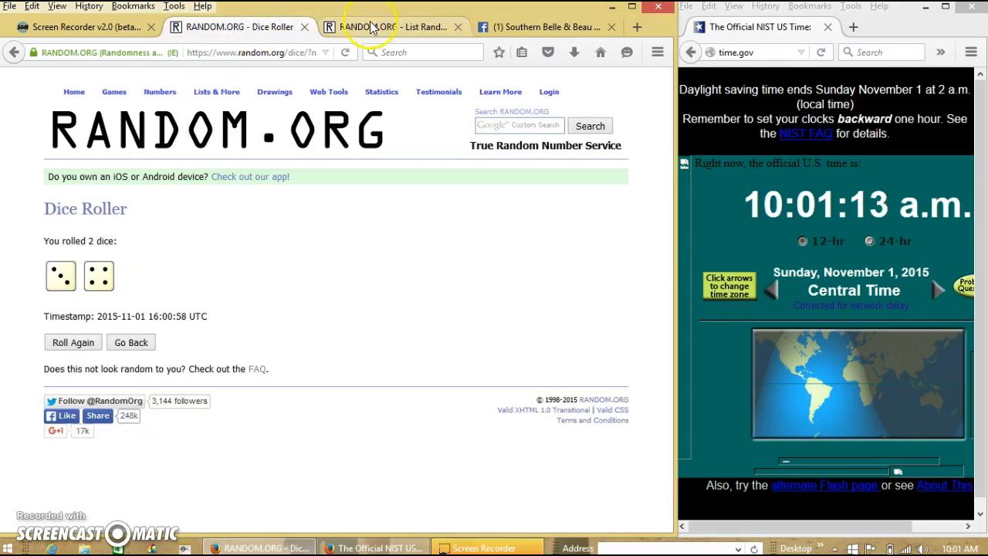
{"action": "left_click", "coordinate": [390, 28]}
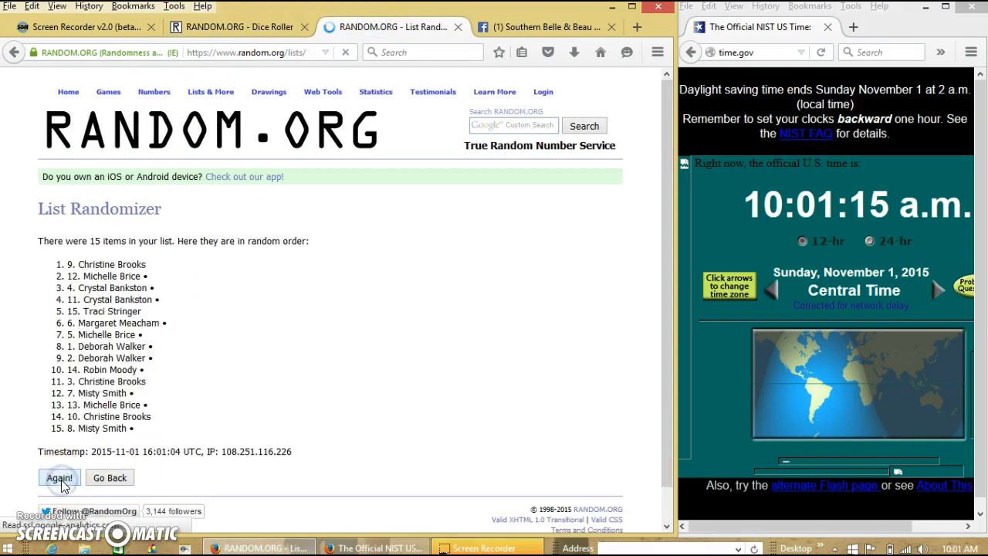
{"action": "left_click", "coordinate": [59, 478]}
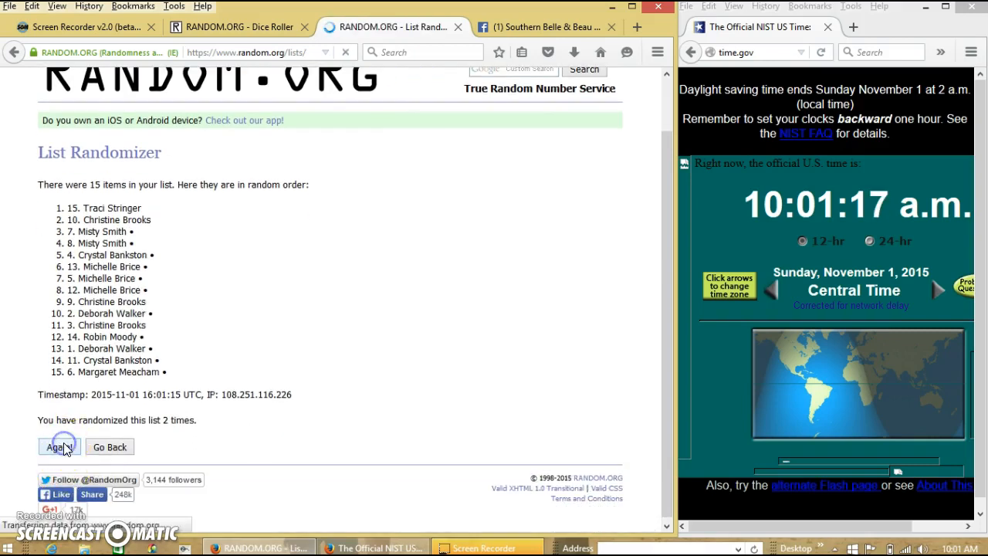
{"action": "left_click", "coordinate": [59, 446]}
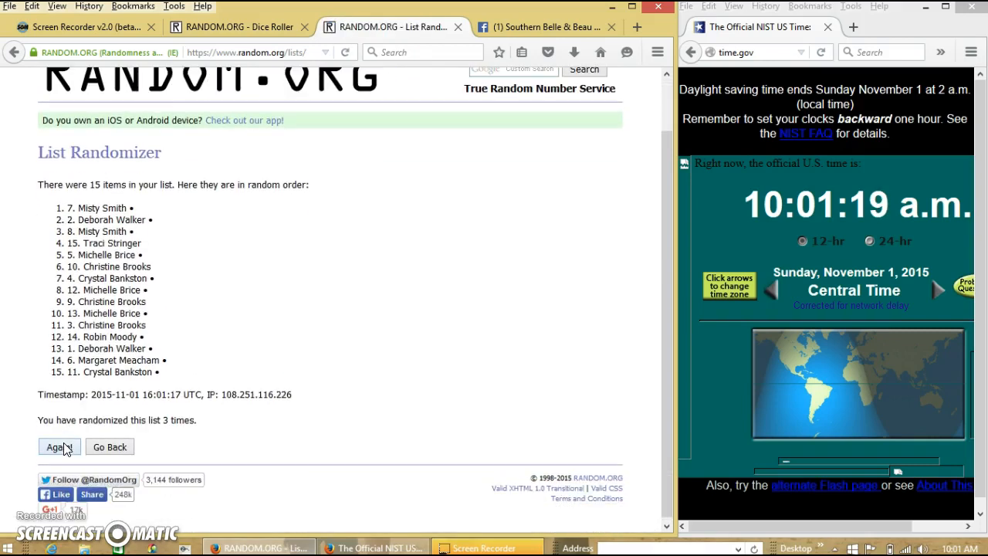
{"action": "left_click", "coordinate": [58, 447]}
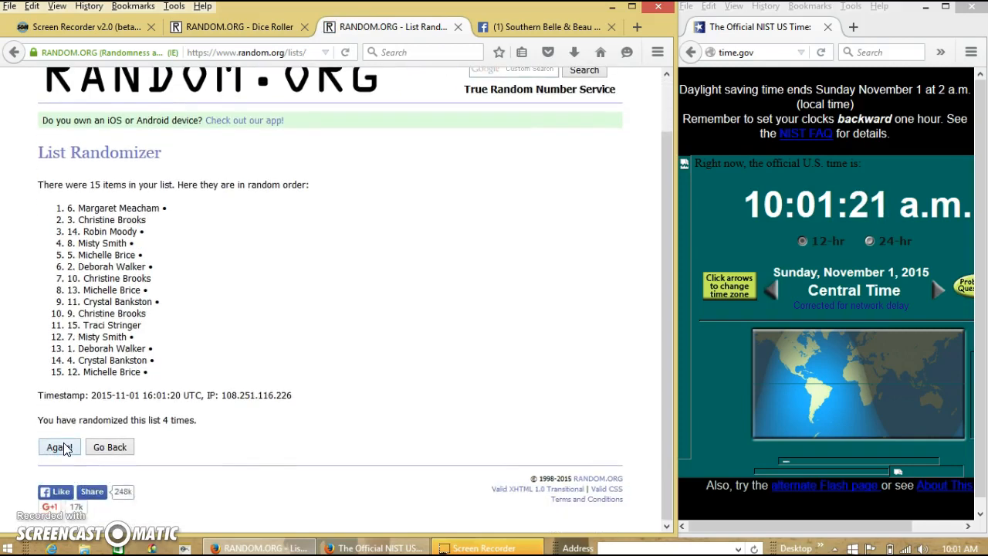
{"action": "left_click", "coordinate": [59, 446]}
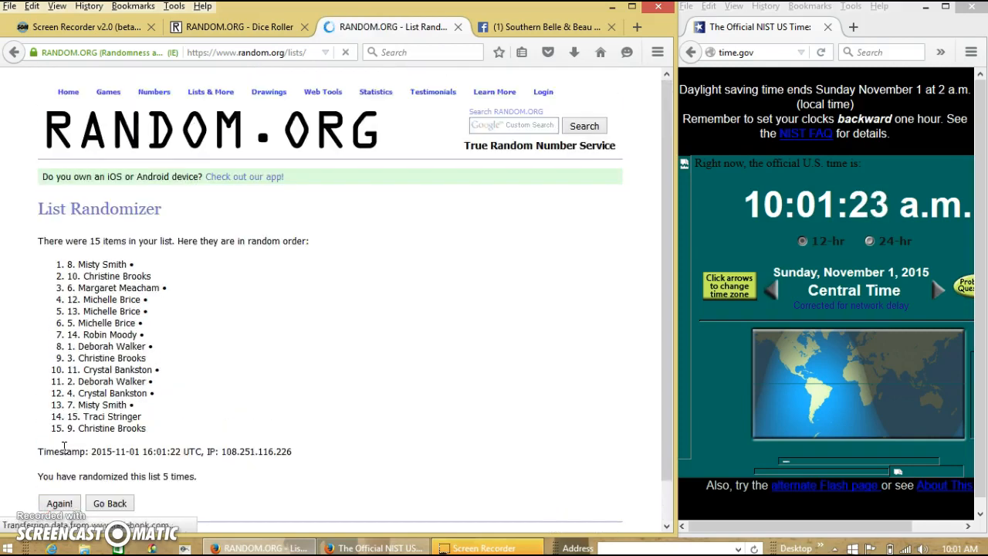
{"action": "left_click", "coordinate": [59, 503]}
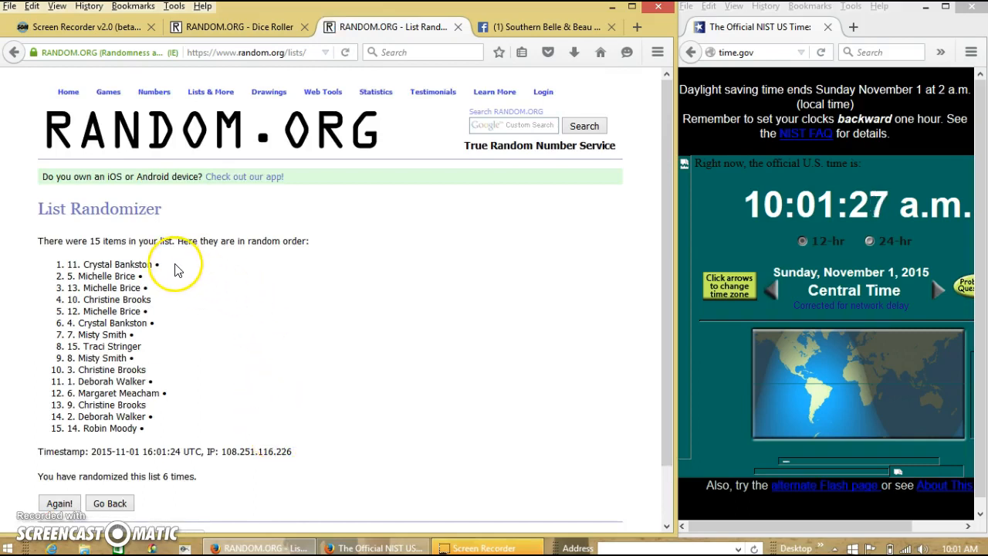
{"action": "scroll", "scroll_direction": "down", "scroll_amount": 3}
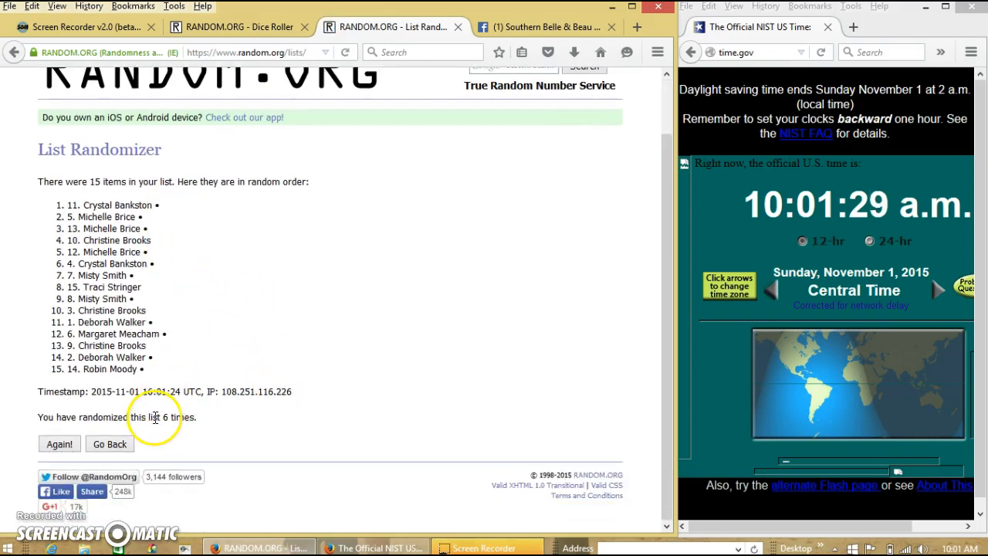
{"action": "left_click", "coordinate": [240, 27]}
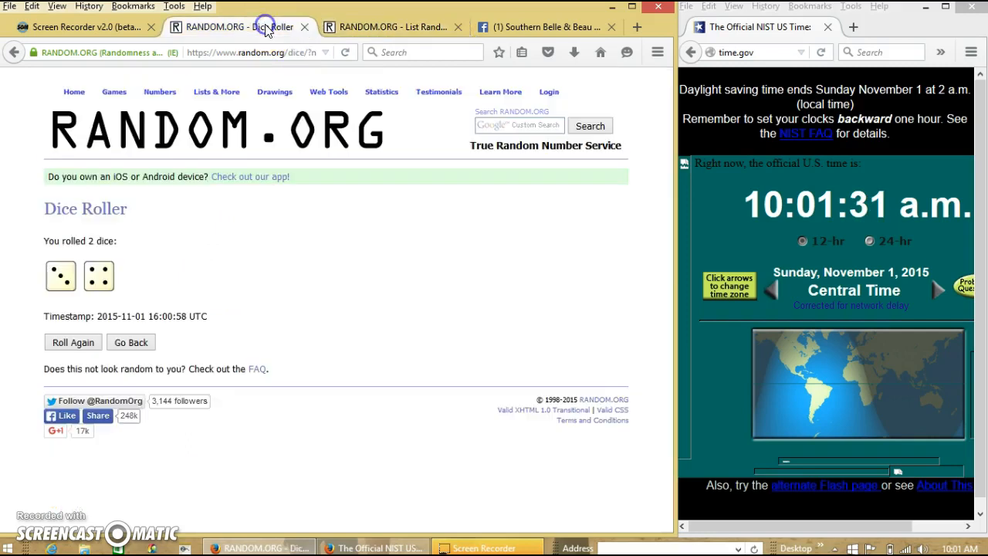
{"action": "left_click", "coordinate": [386, 28]}
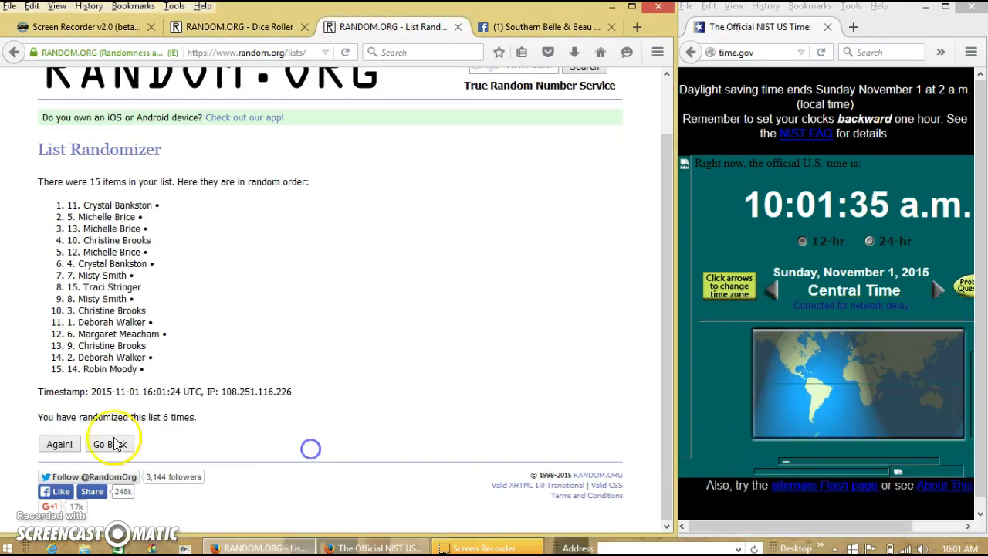
{"action": "left_click", "coordinate": [58, 444]}
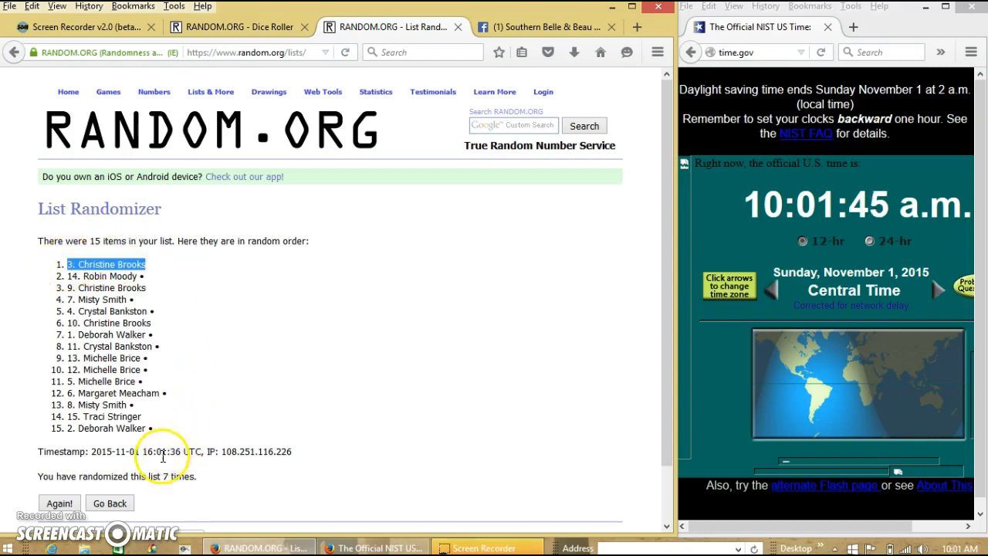
{"action": "left_click", "coordinate": [269, 91]}
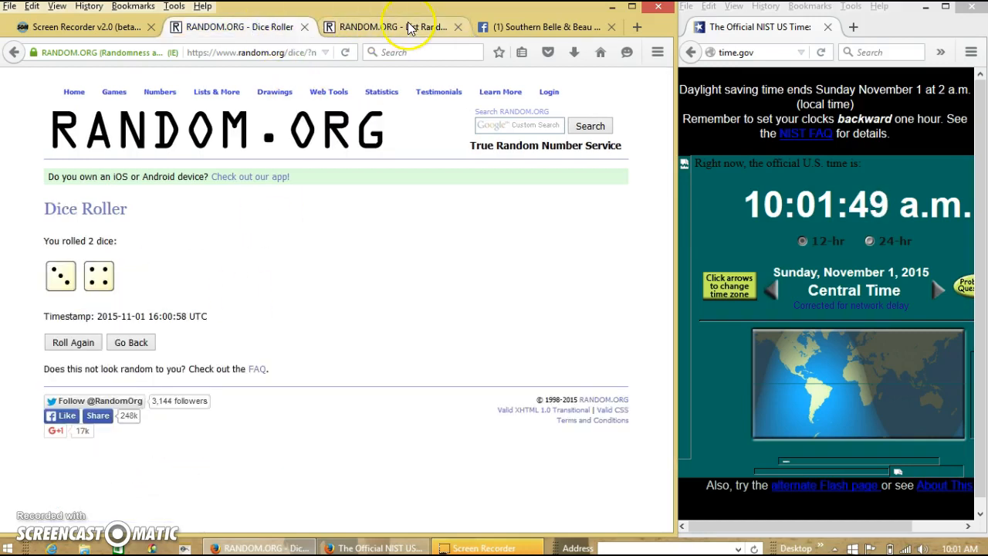
{"action": "left_click", "coordinate": [549, 28]}
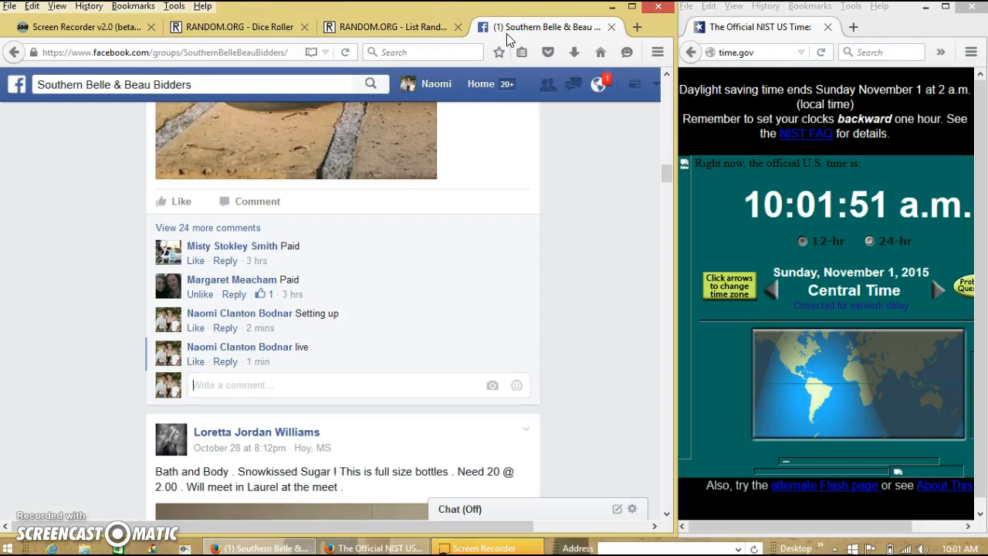